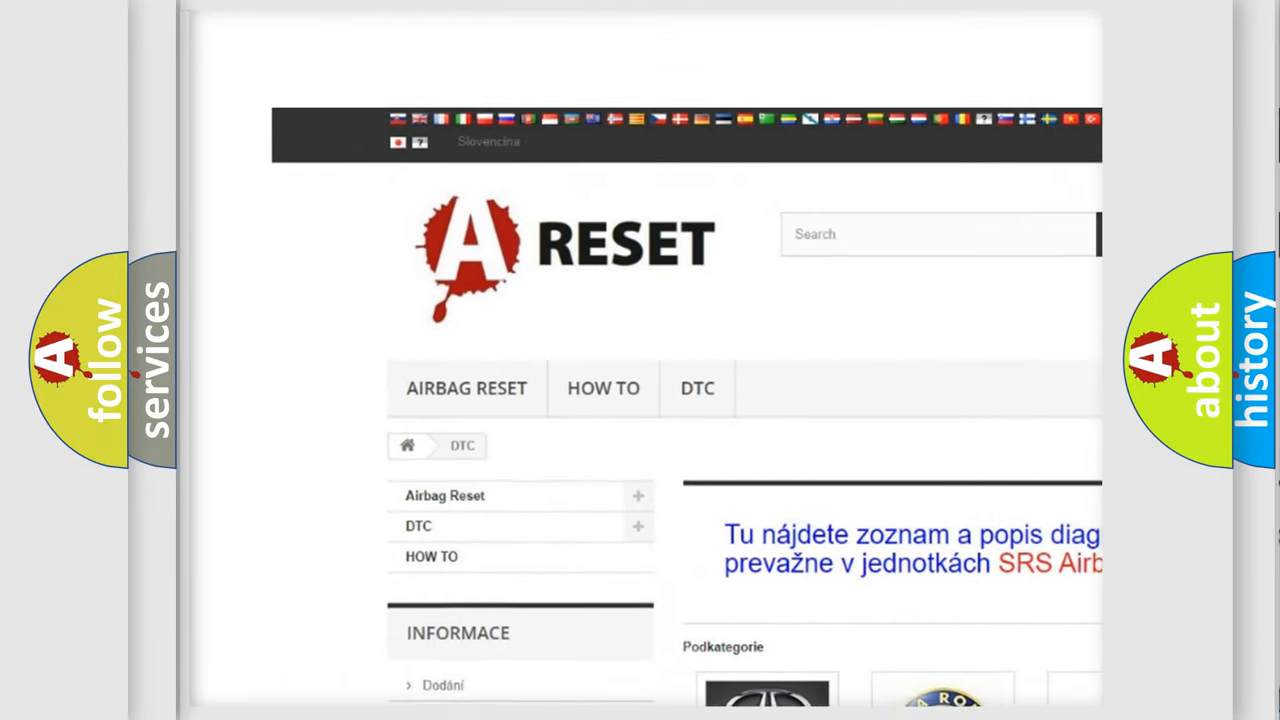
{"action": "scroll", "scroll_direction": "down", "scroll_amount": 3}
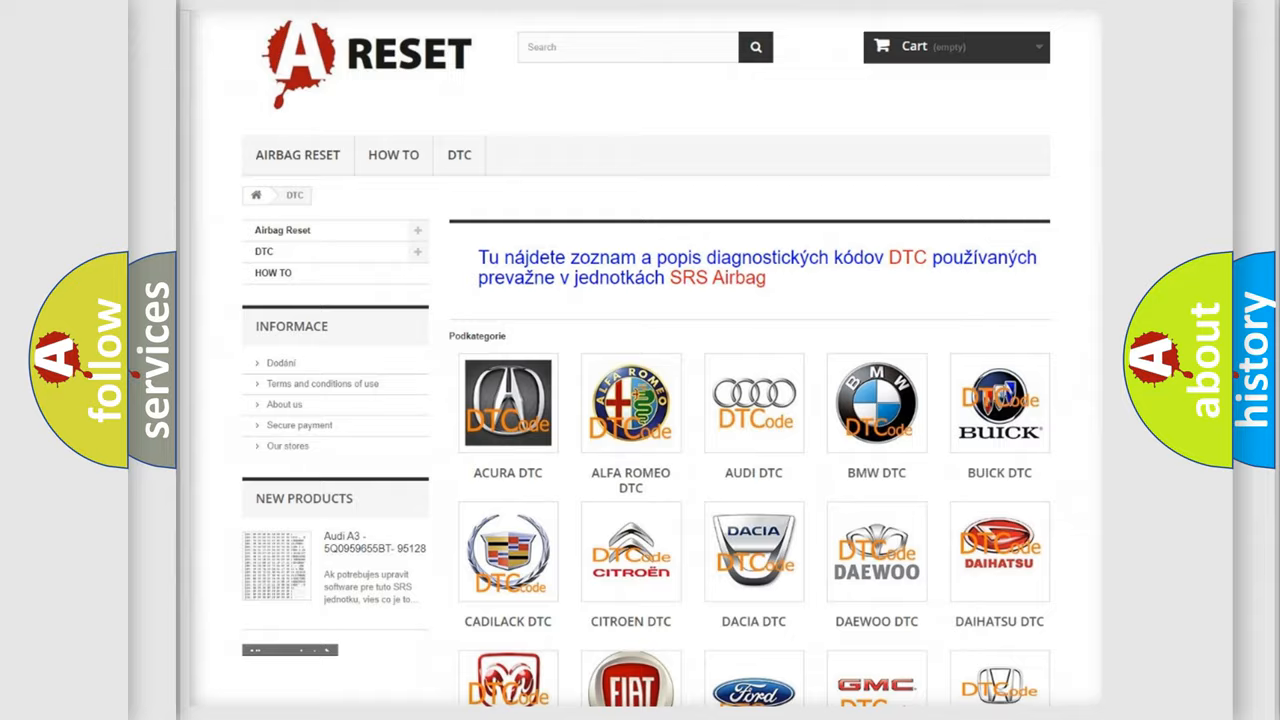
{"action": "scroll", "scroll_direction": "down", "scroll_amount": 3}
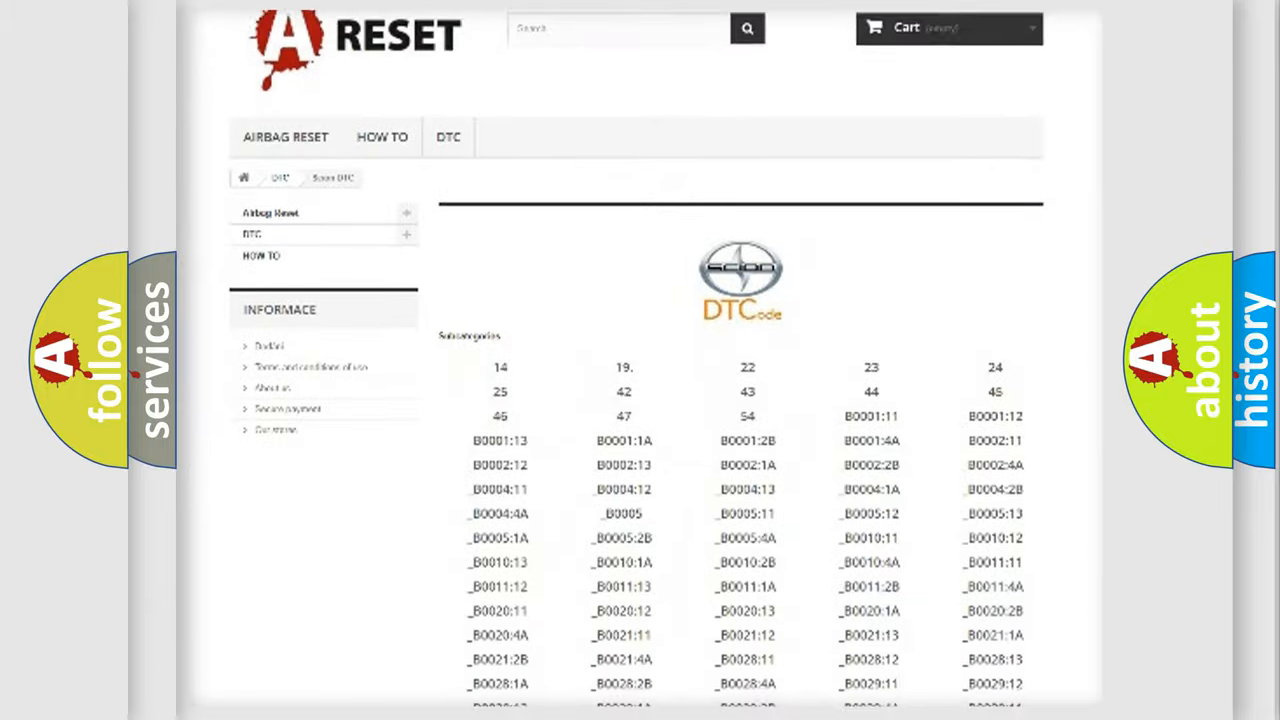
{"action": "scroll", "scroll_direction": "down", "scroll_amount": 3}
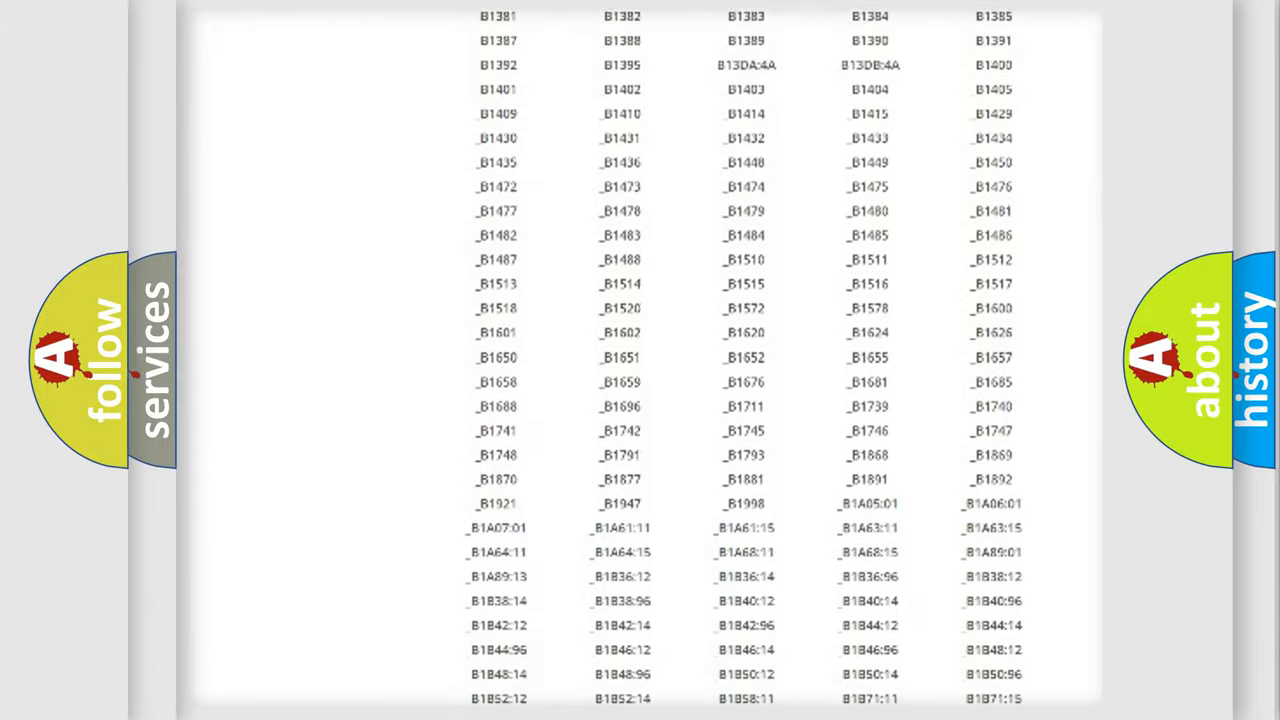